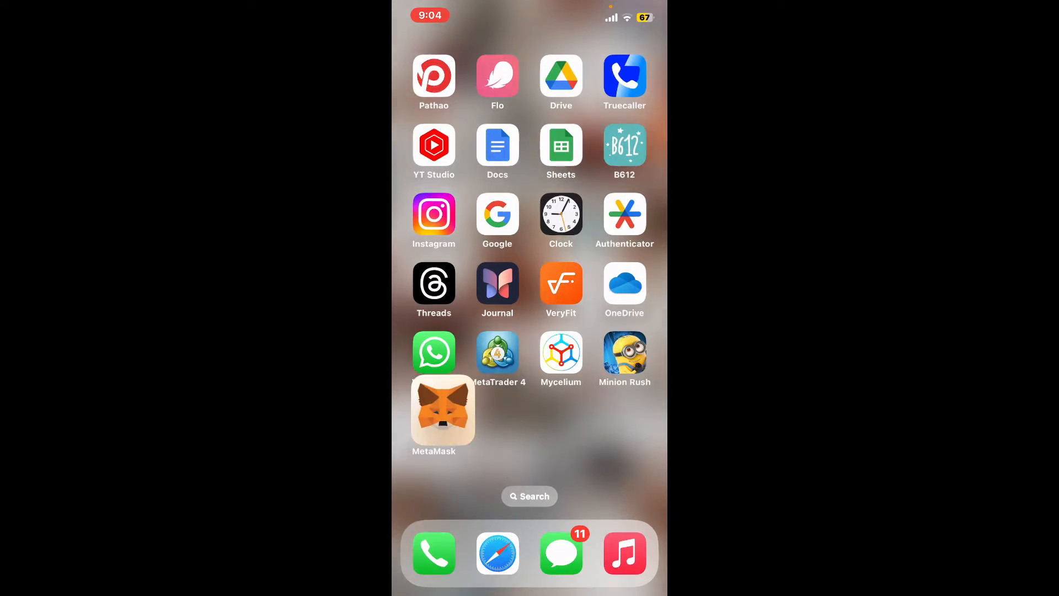
# - Launch MetaMask and go to the Gnosis Token details from the Tokens list
pyautogui.click(433, 408)
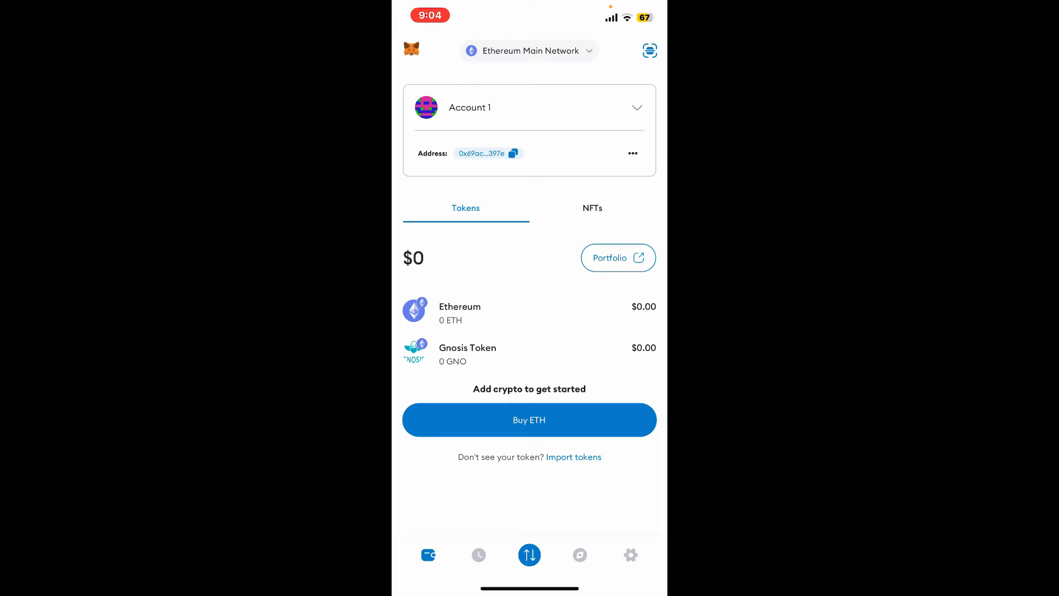
pyautogui.click(468, 352)
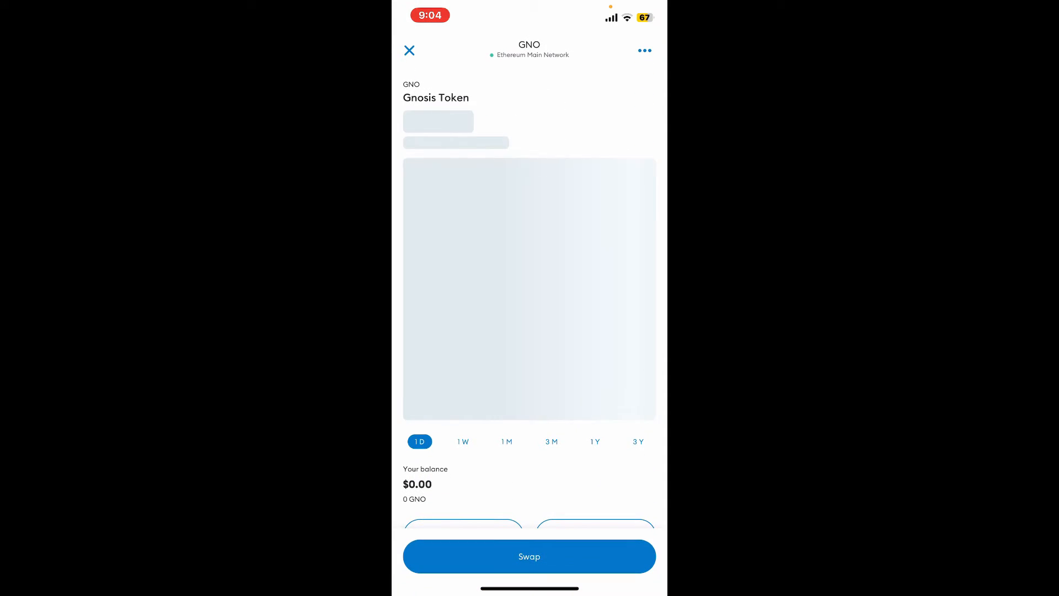
# - Hide the Gnosis Token via the ⋯ menu and confirm Hide, leaving only Ethereum listed
pyautogui.click(408, 51)
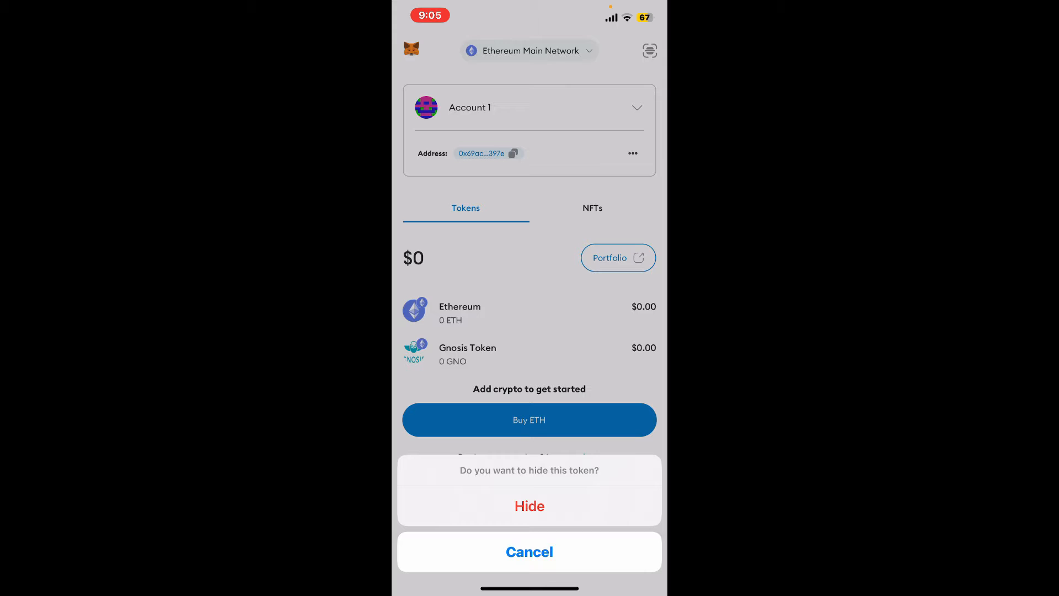
pyautogui.click(529, 506)
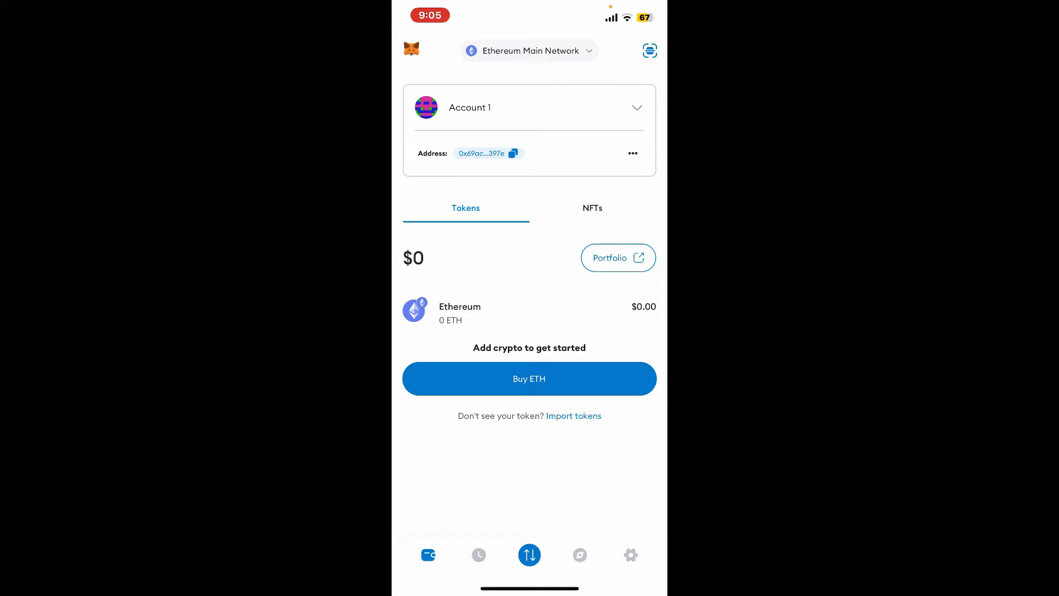